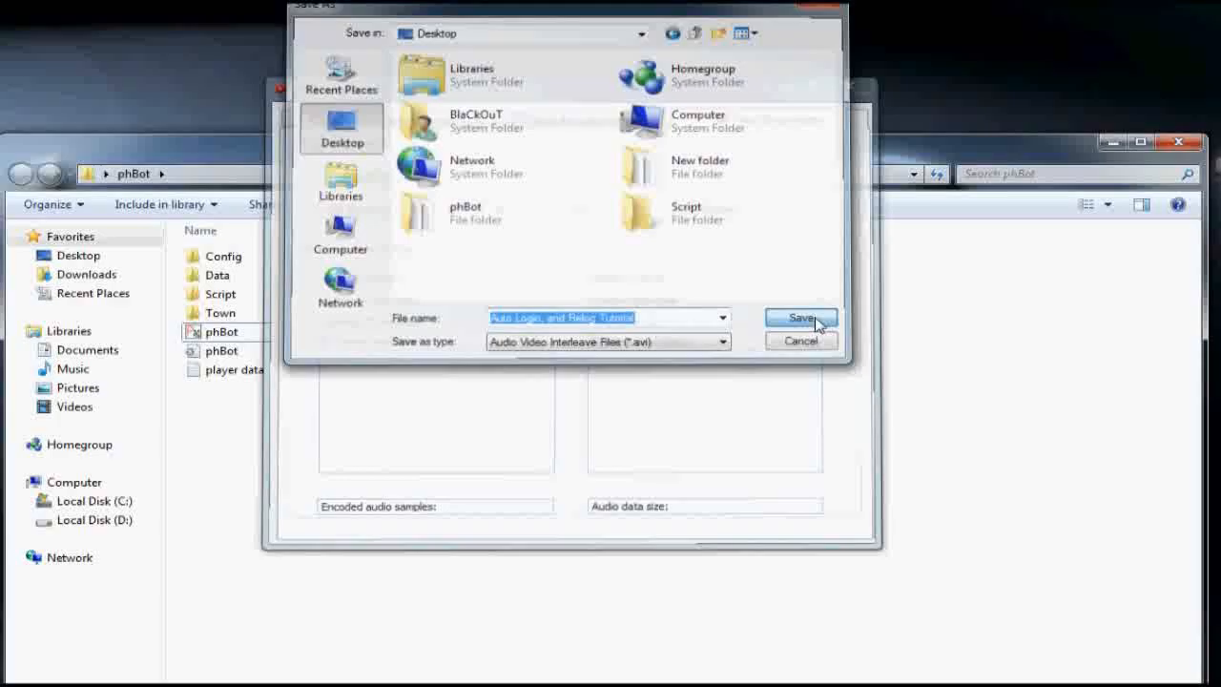
Open the 'phBot Command Line' FAQ thread and scroll to its example login arguments
{"action": "left_click", "coordinate": [800, 317]}
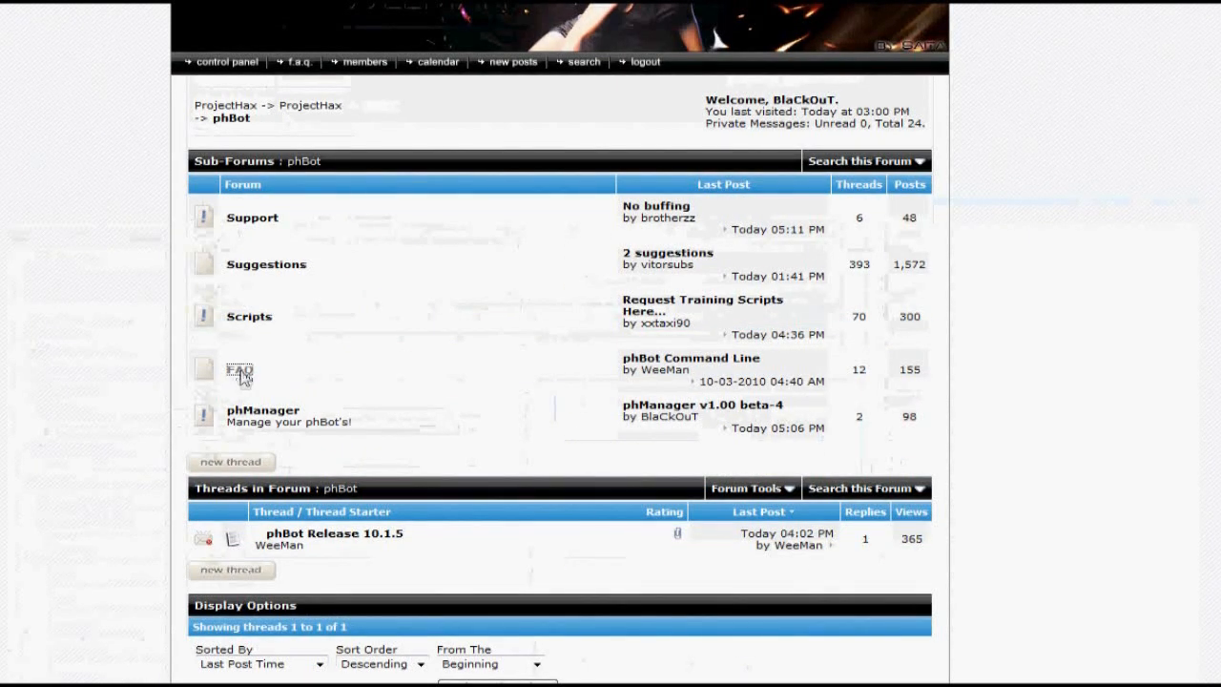
{"action": "left_click", "coordinate": [240, 369]}
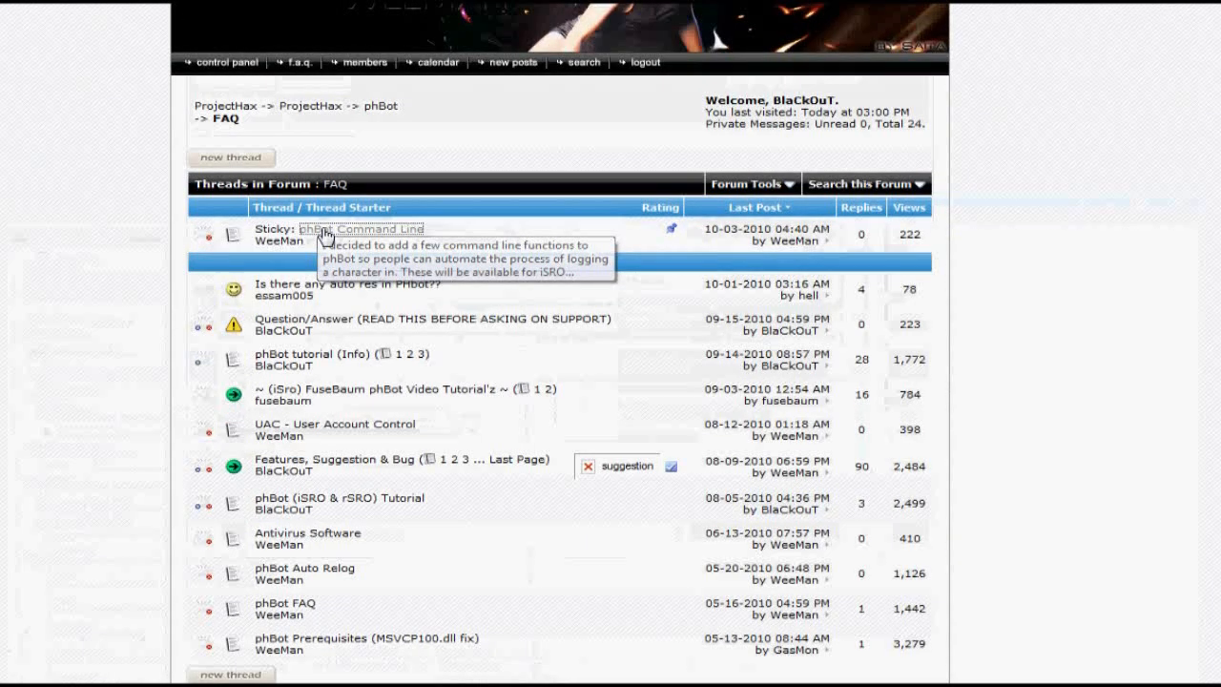
{"action": "left_click", "coordinate": [362, 228]}
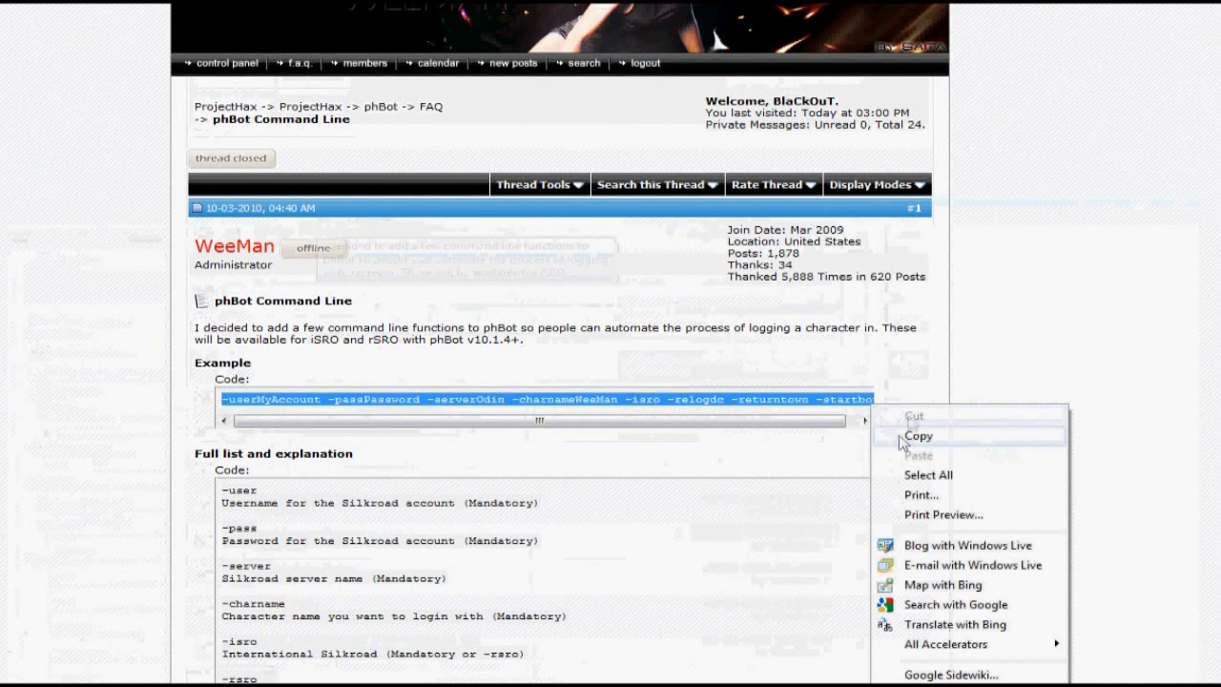
{"action": "scroll", "scroll_direction": "down", "scroll_amount": 3}
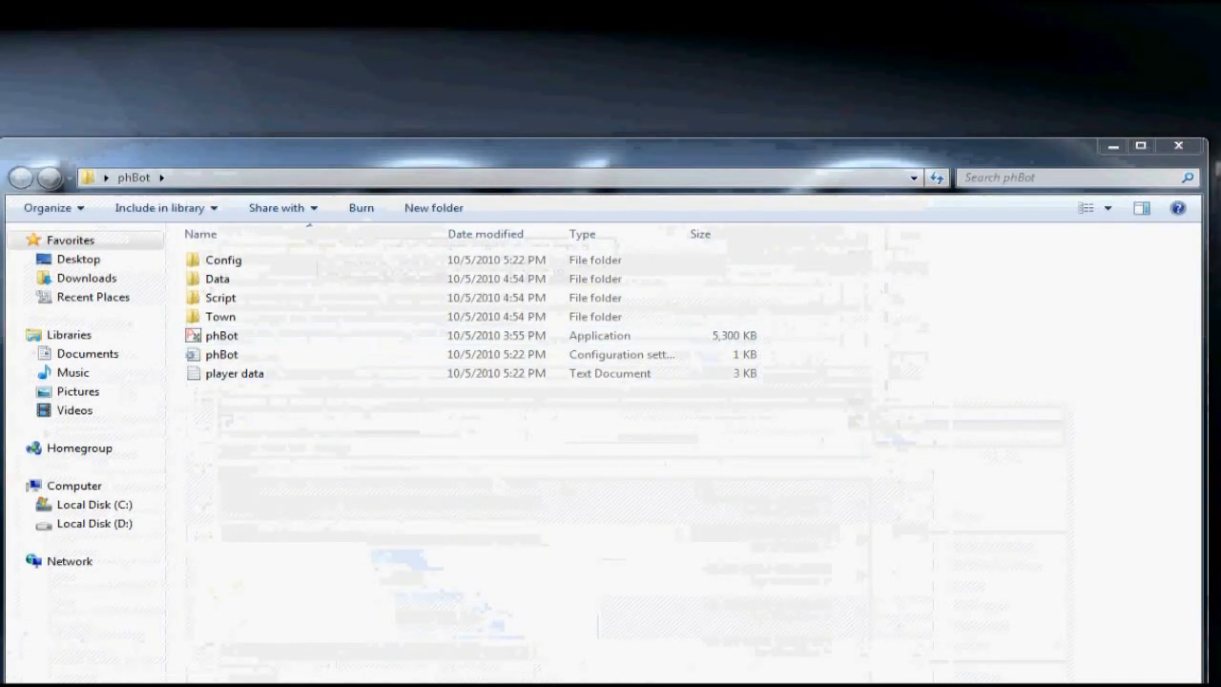
Move the Explorer window aside and add a new desktop folder named phBot
{"action": "left_click", "coordinate": [220, 336]}
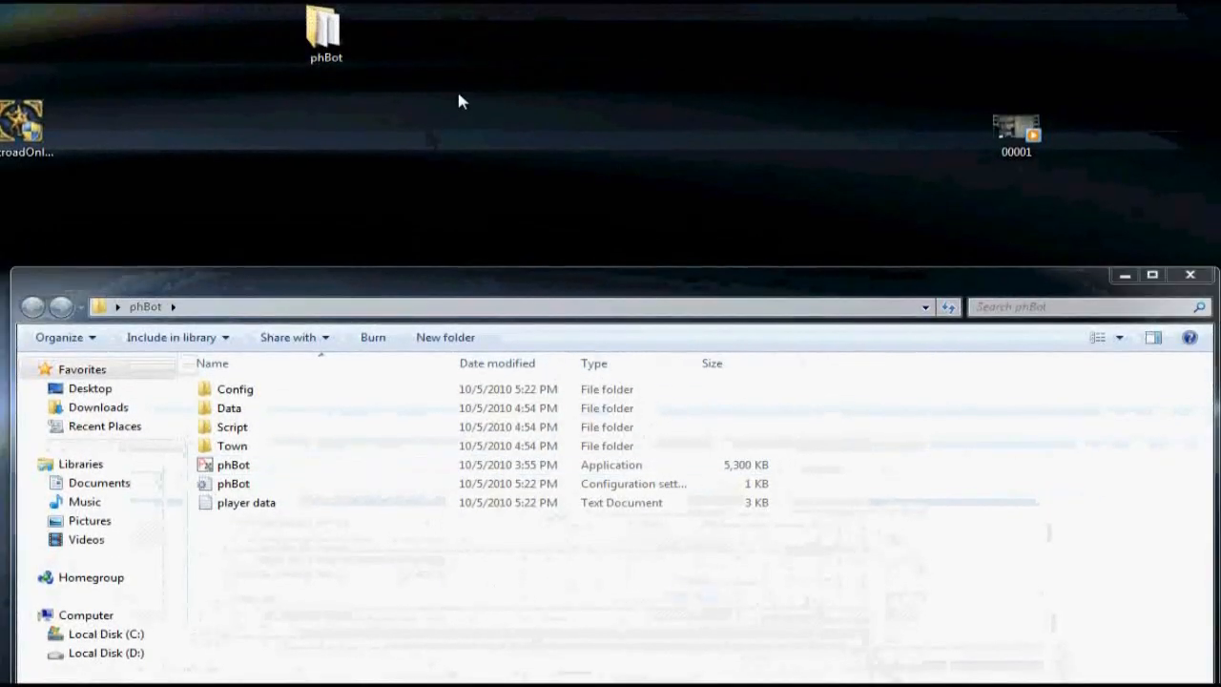
{"action": "right_click", "coordinate": [463, 100]}
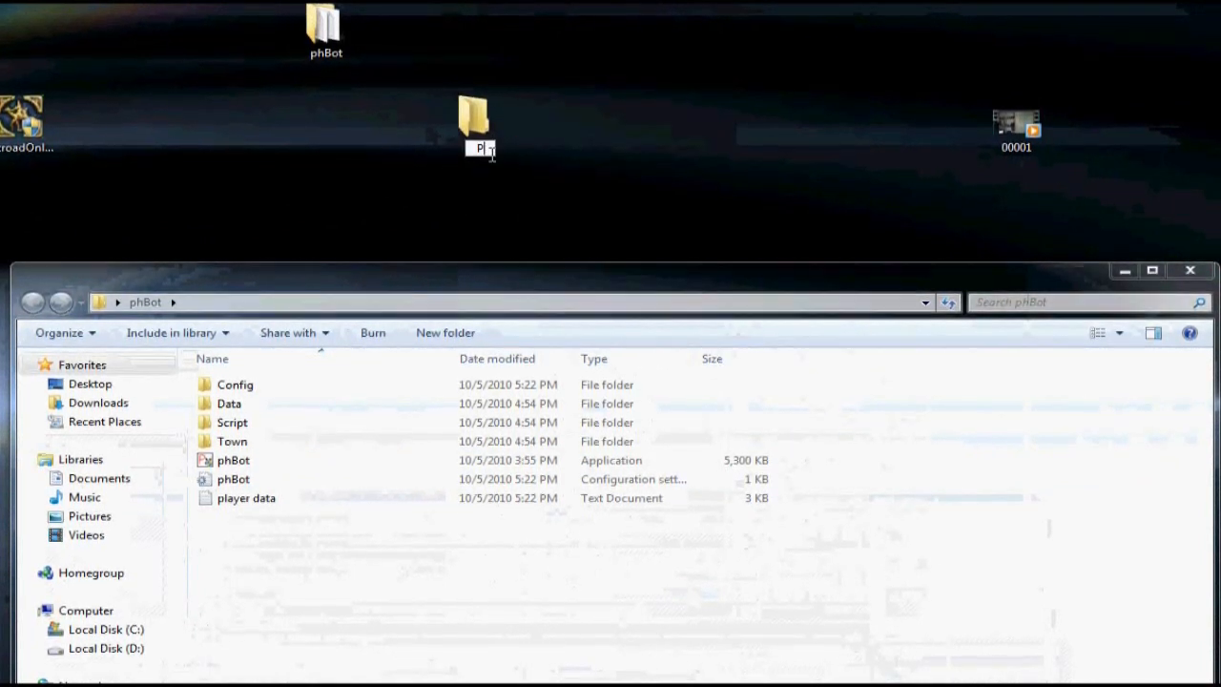
{"action": "type", "text": "phBot"}
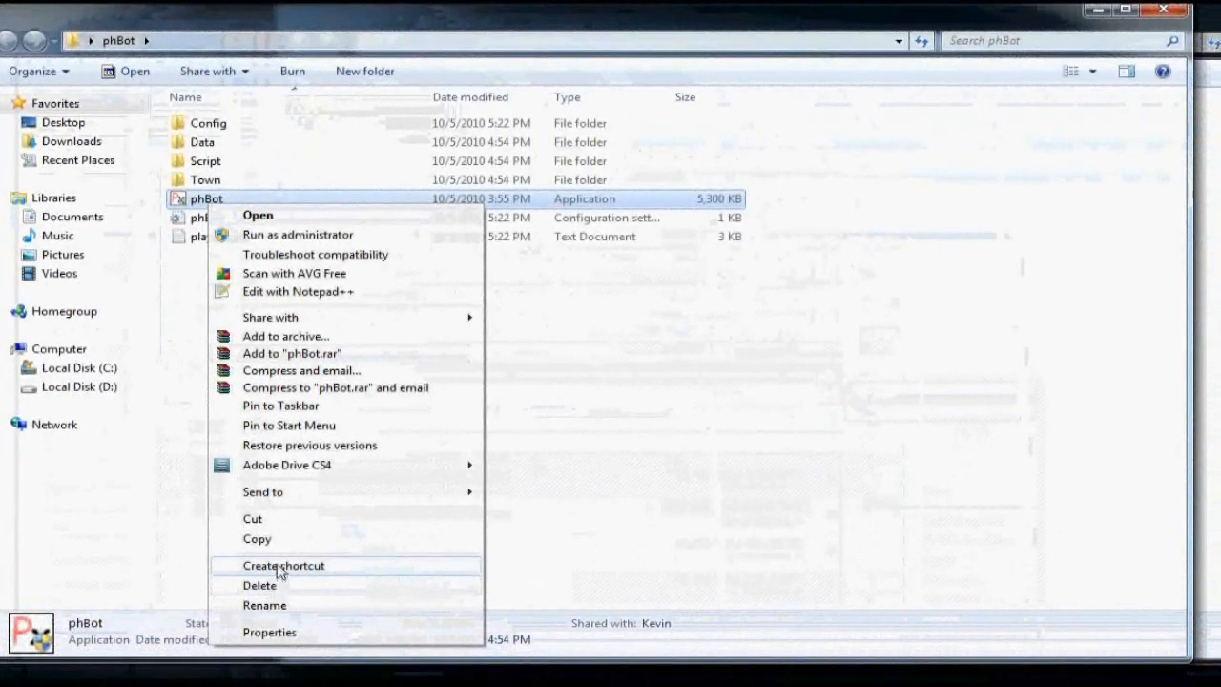
Put a phBot.exe shortcut into phBot Menager and rename it 'phBot - BlaCk0uT'
{"action": "left_click", "coordinate": [283, 565]}
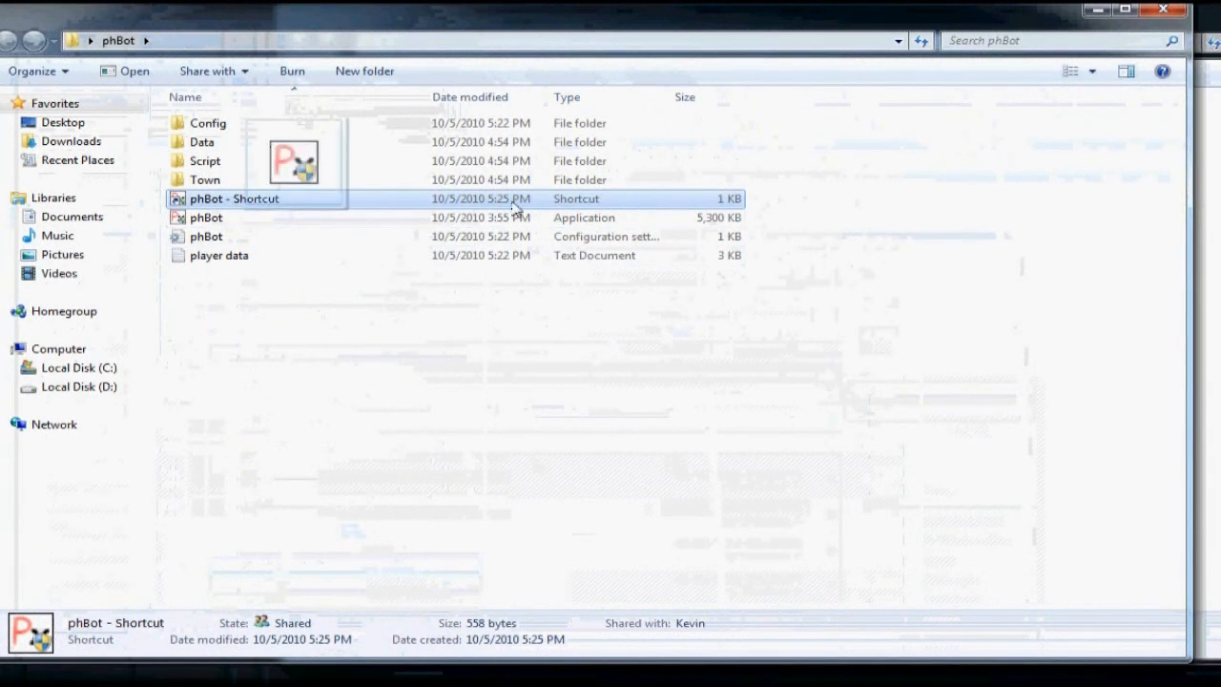
{"action": "double_click", "coordinate": [235, 198]}
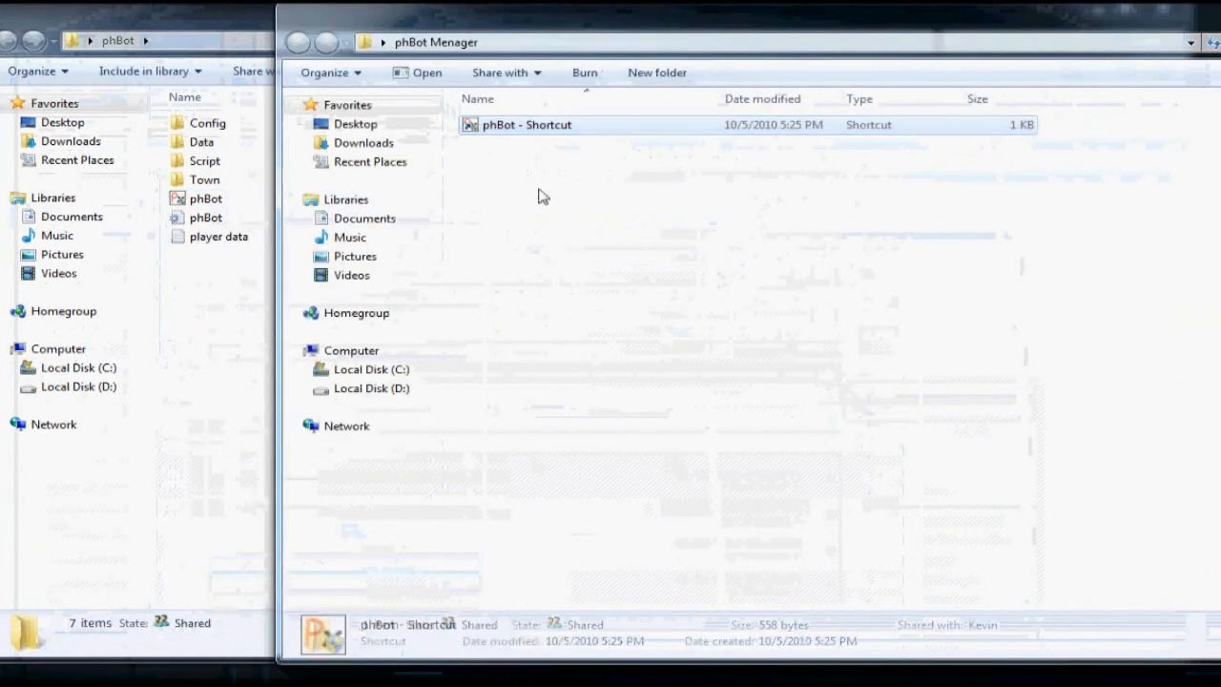
{"action": "left_click", "coordinate": [524, 125]}
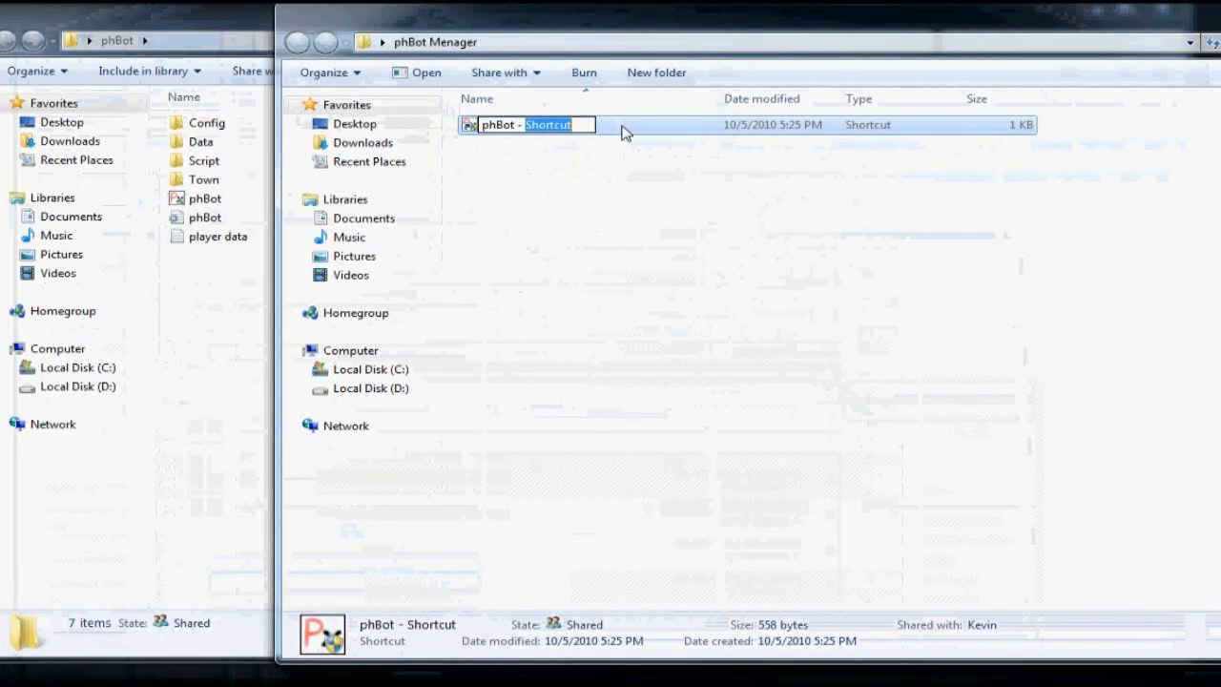
{"action": "type", "text": "B"}
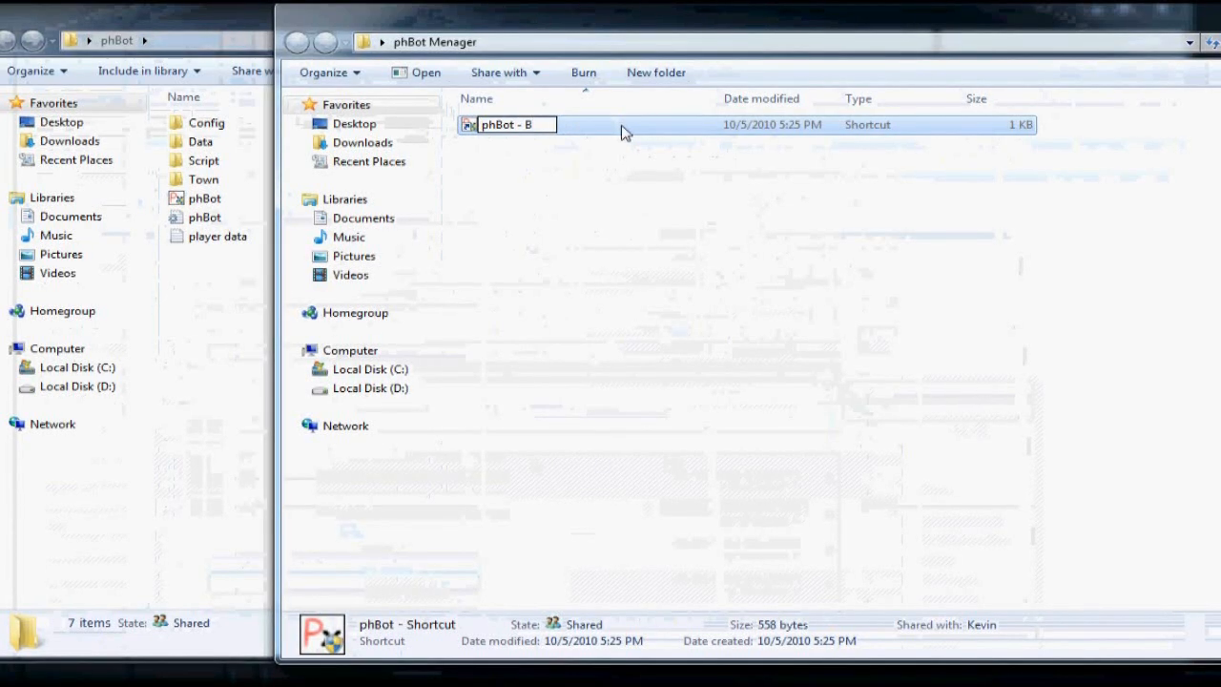
{"action": "type", "text": "laCk0"}
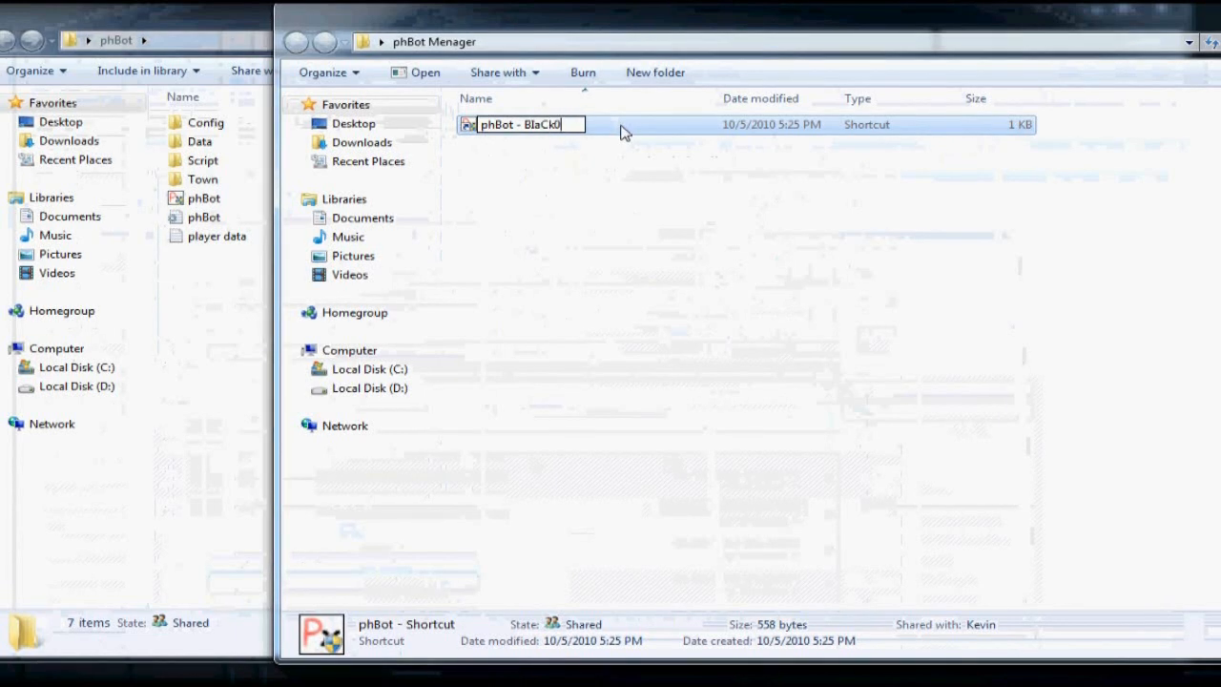
{"action": "type", "text": "uT"}
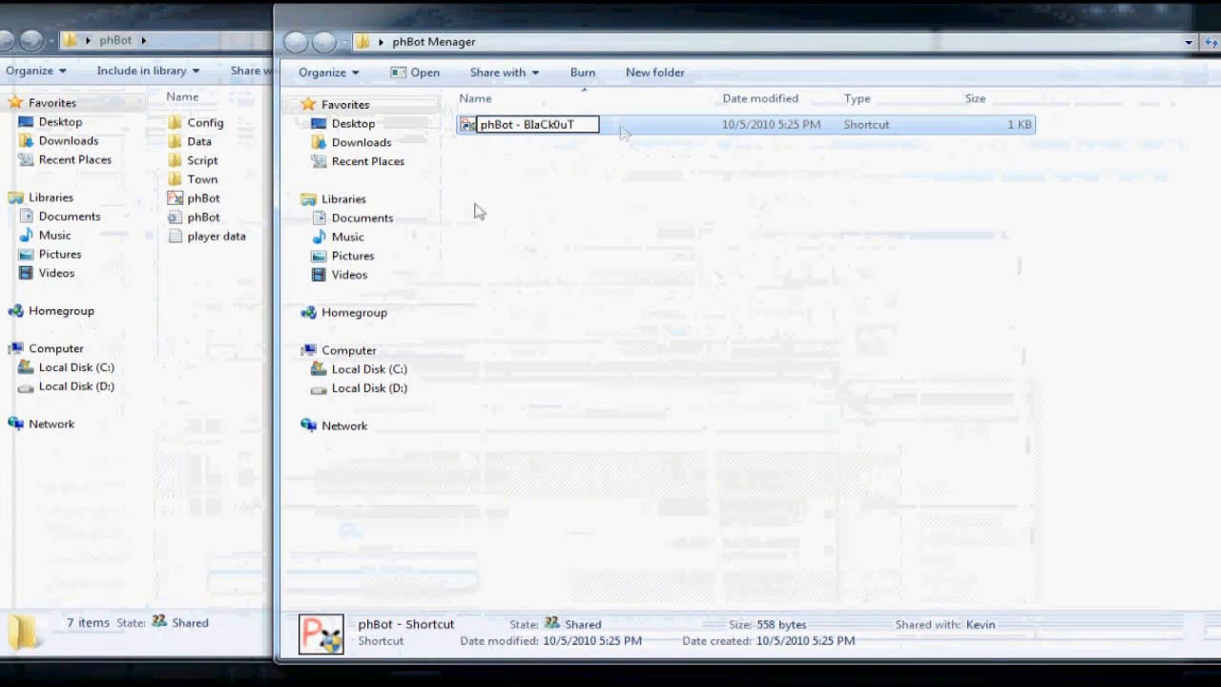
Set the shortcut Target to phBot.exe with -pass, -isro, -relogdc, -returntown and -startbot
{"action": "right_click", "coordinate": [528, 124]}
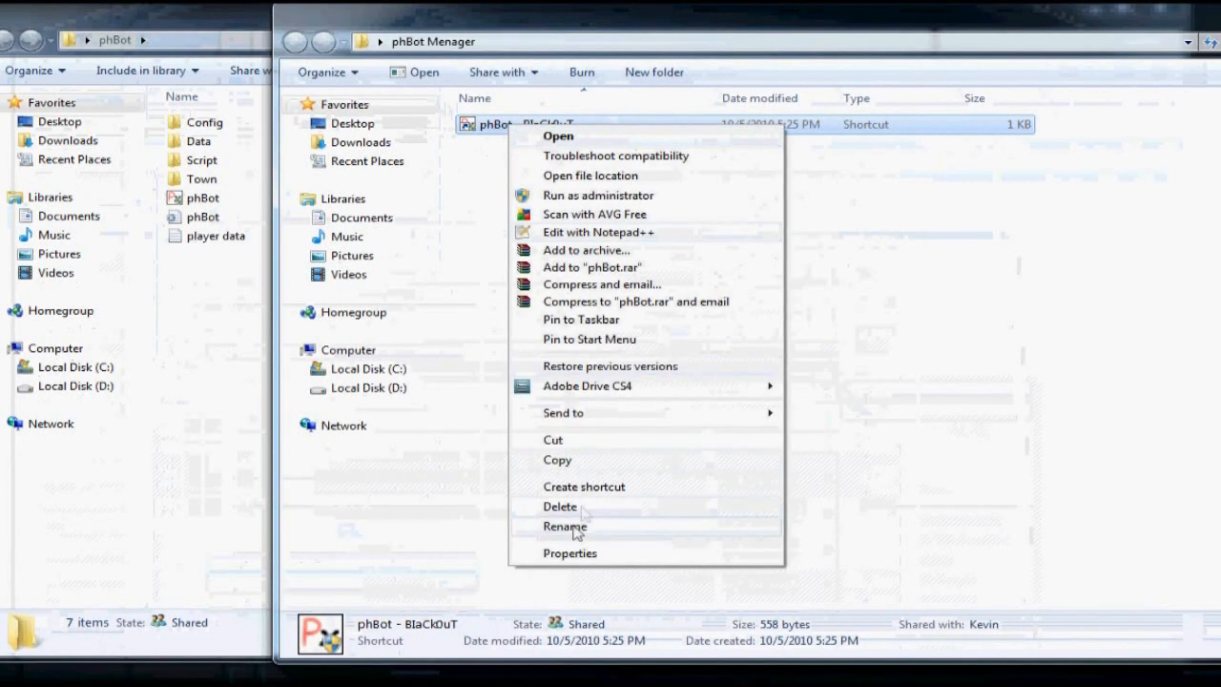
{"action": "left_click", "coordinate": [569, 553]}
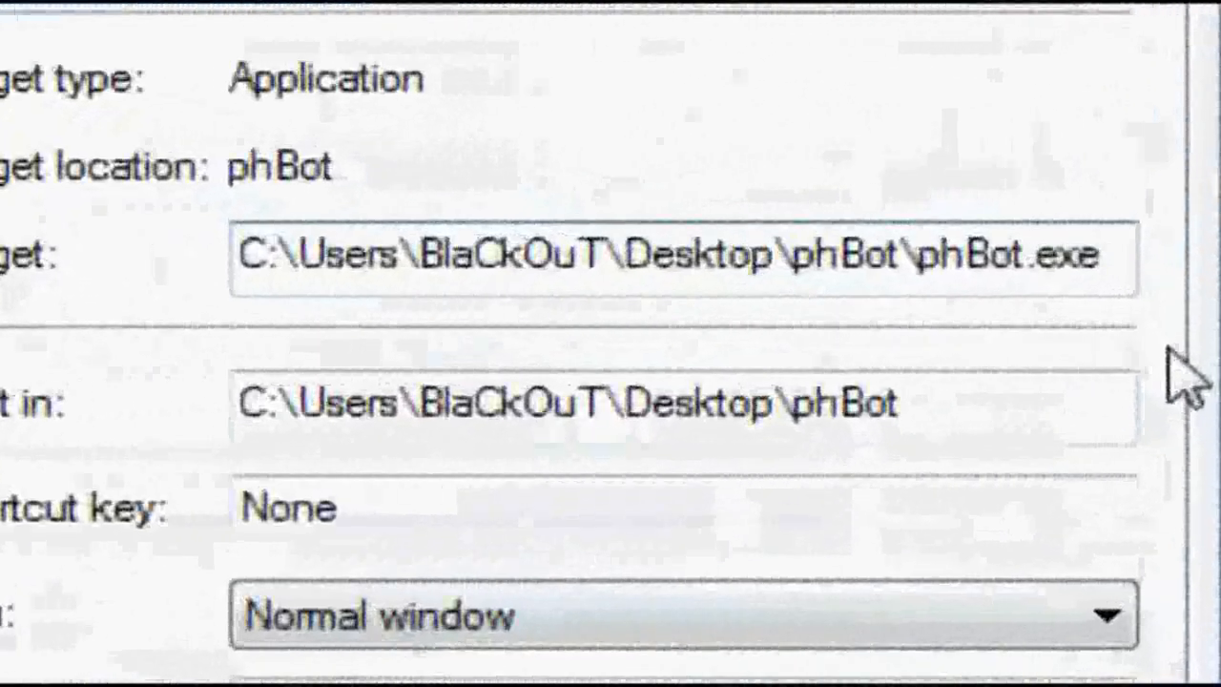
{"action": "type", "text": "nameWeeMan -isro -relogdc -returntown -startbot"}
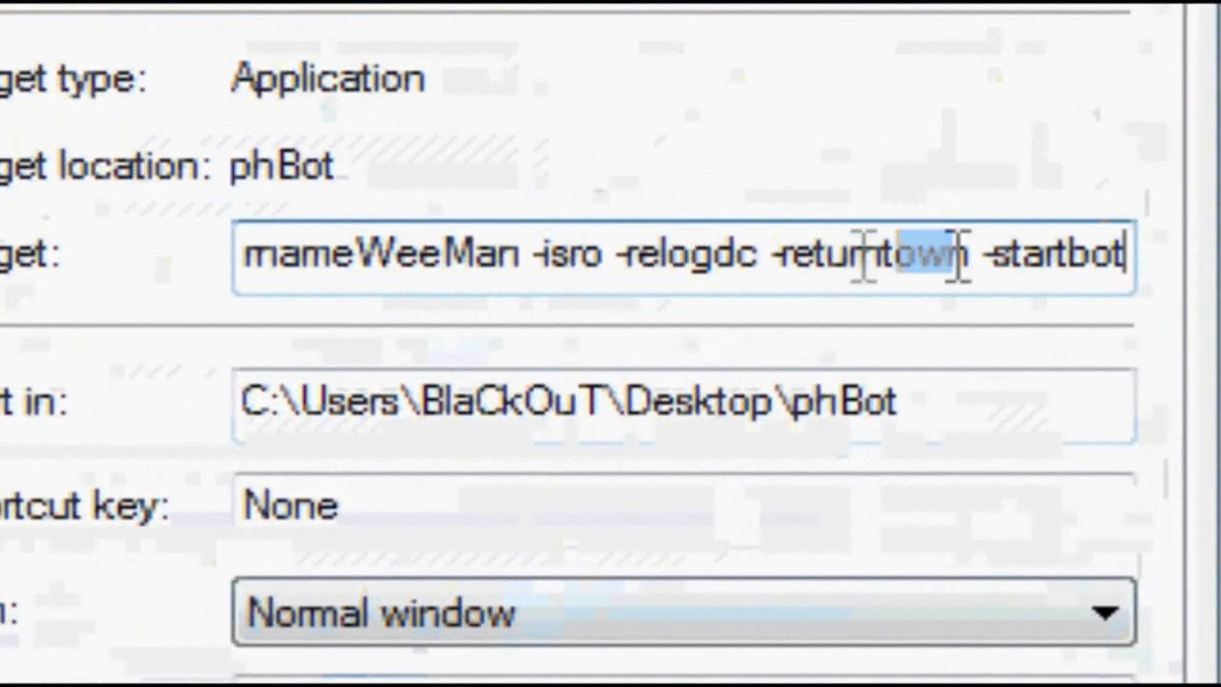
{"action": "type", "text": "C:\\Users\\BlaCkOuT\\Desktop\\phBot\\phBot.exe"}
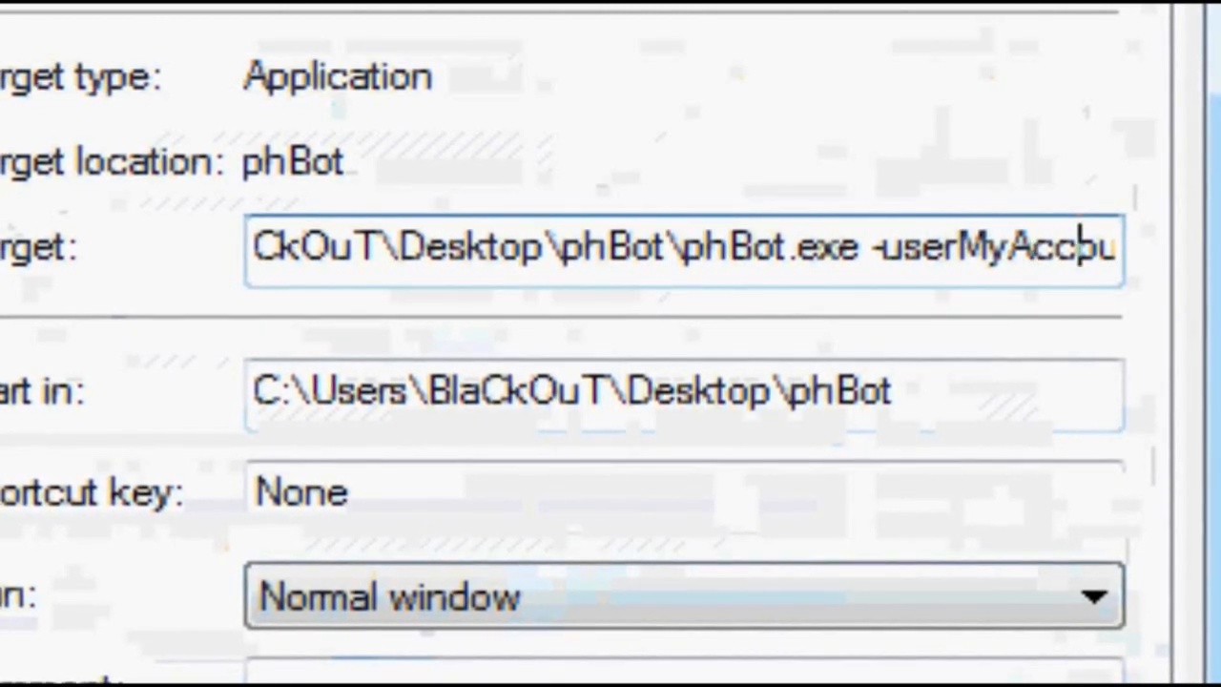
{"action": "type", "text": "-passPass"}
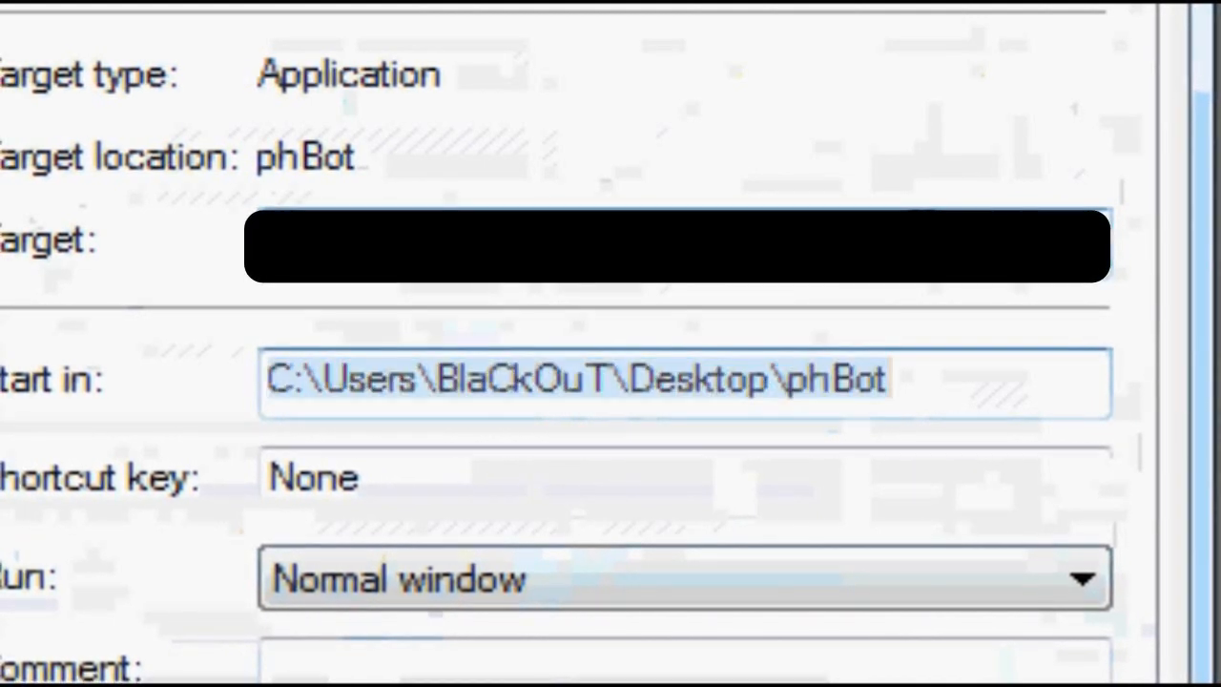
{"action": "mouse_move", "coordinate": [1144, 344]}
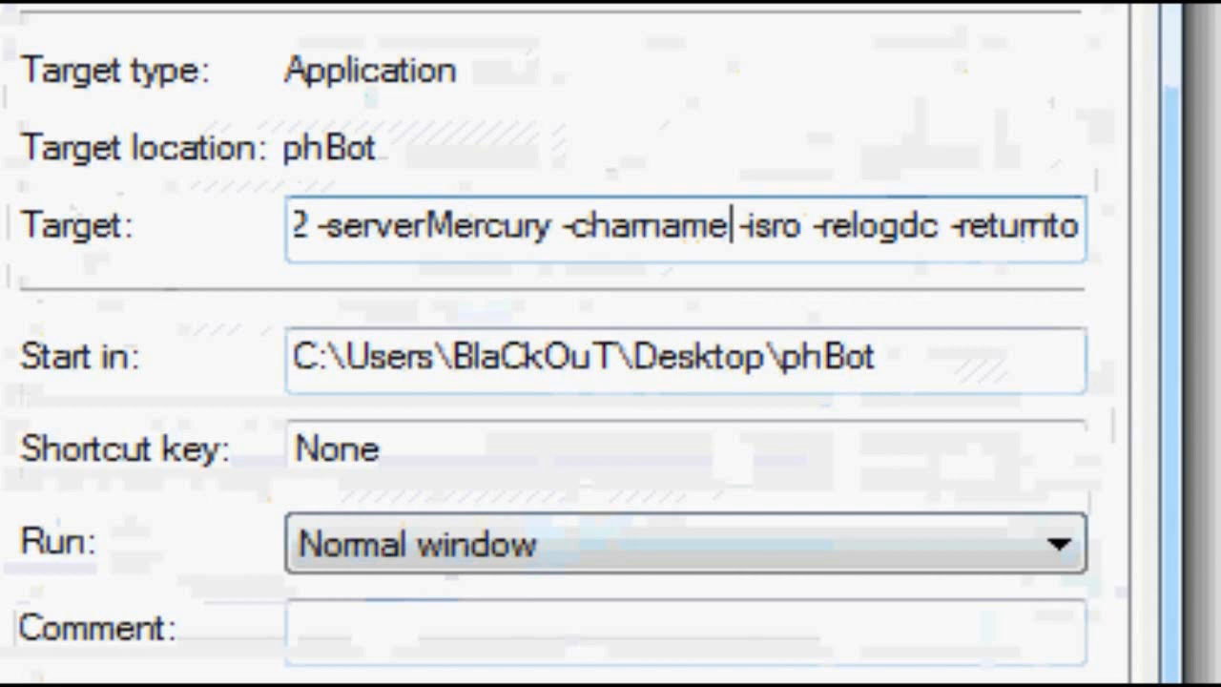
Add -charname BlaCk0uT and -startbot to the Target, dropping -returntown, and save
{"action": "type", "text": "B"}
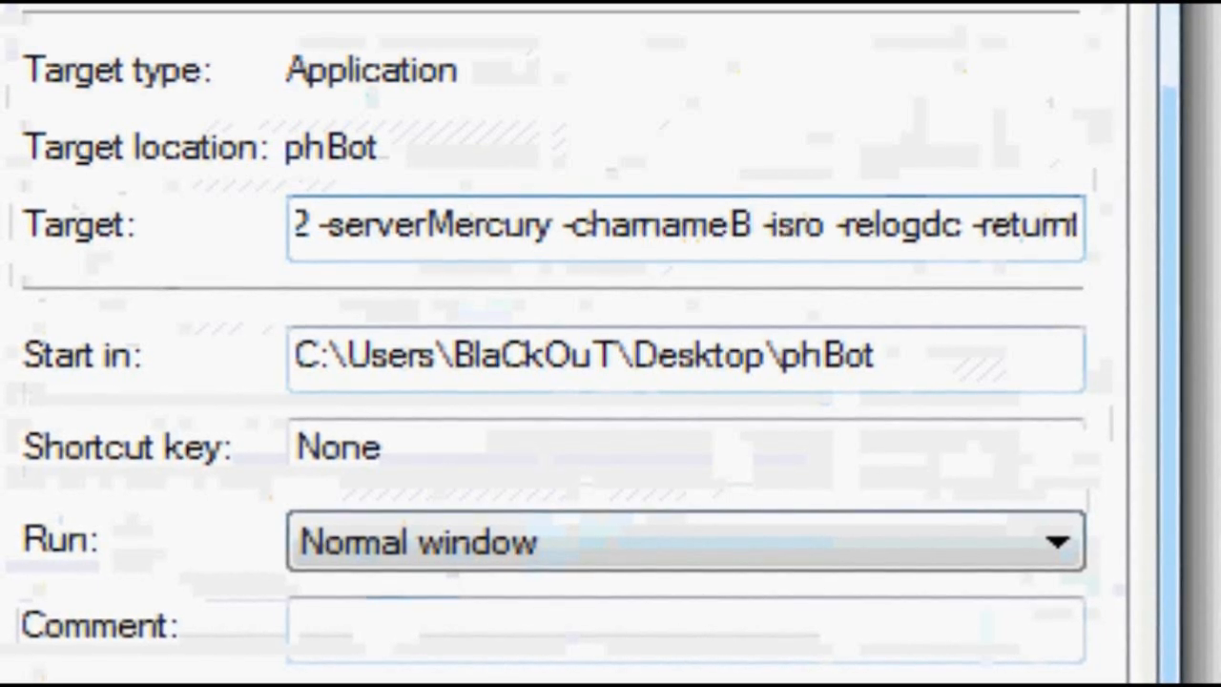
{"action": "type", "text": "BlaCk"}
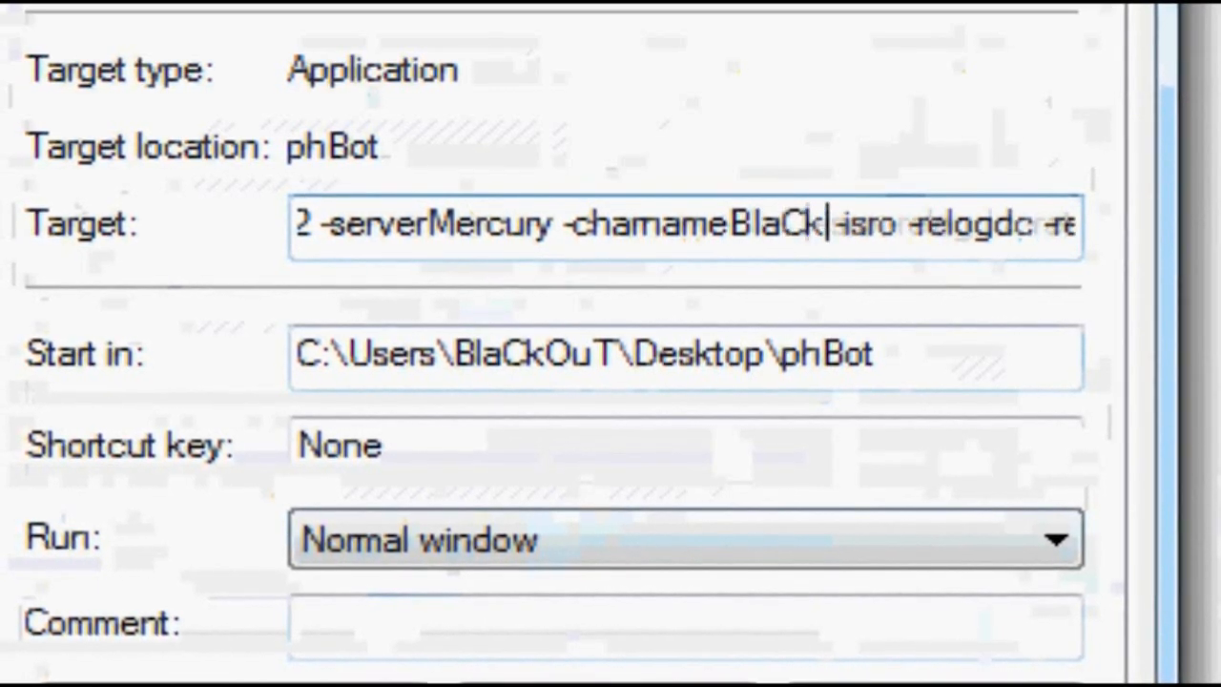
{"action": "type", "text": "0uT"}
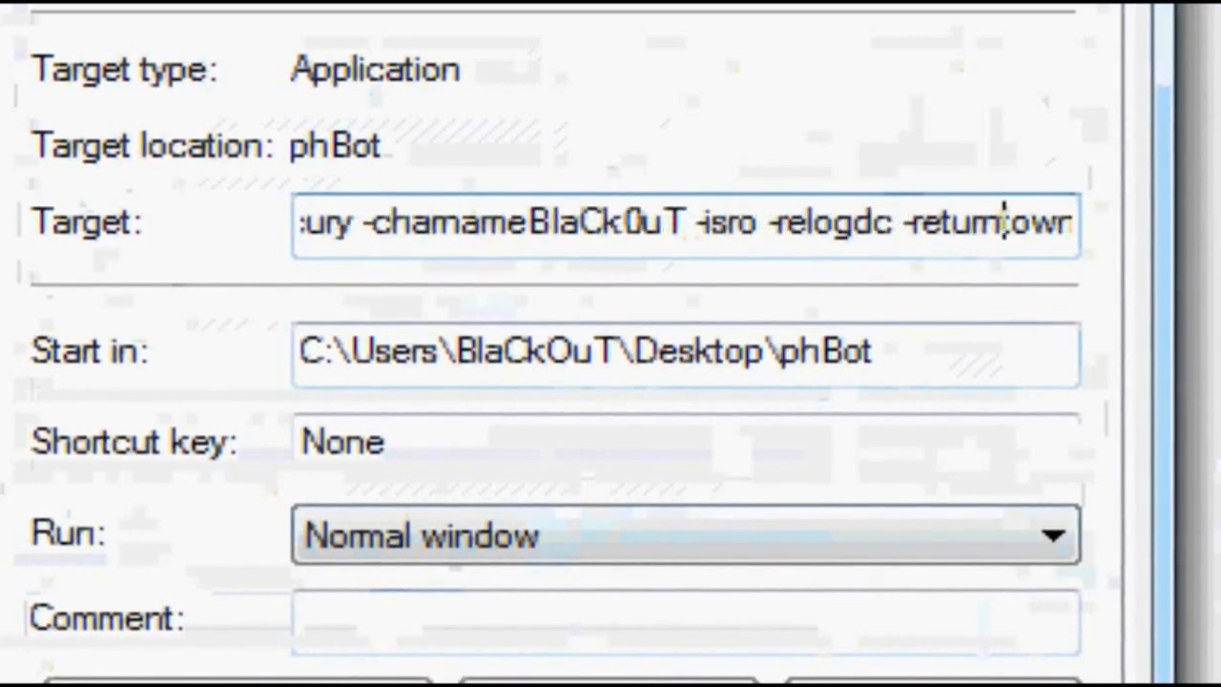
{"action": "type", "text": "-startbot"}
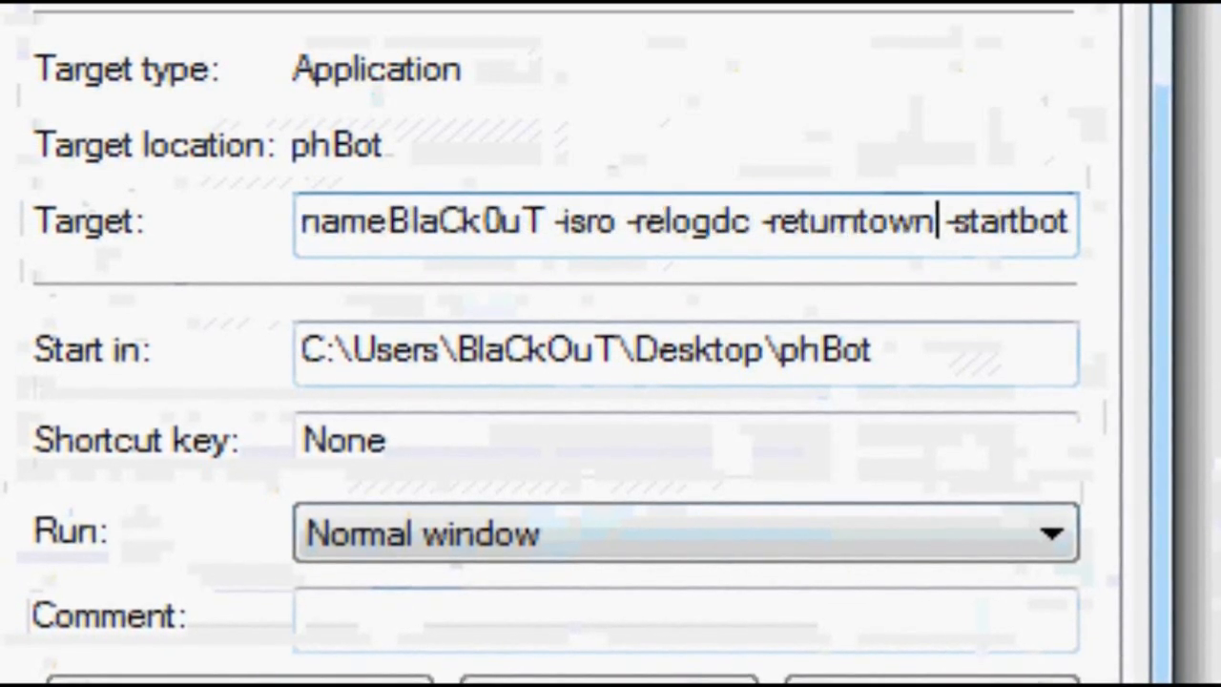
{"action": "type", "text": "-charname"}
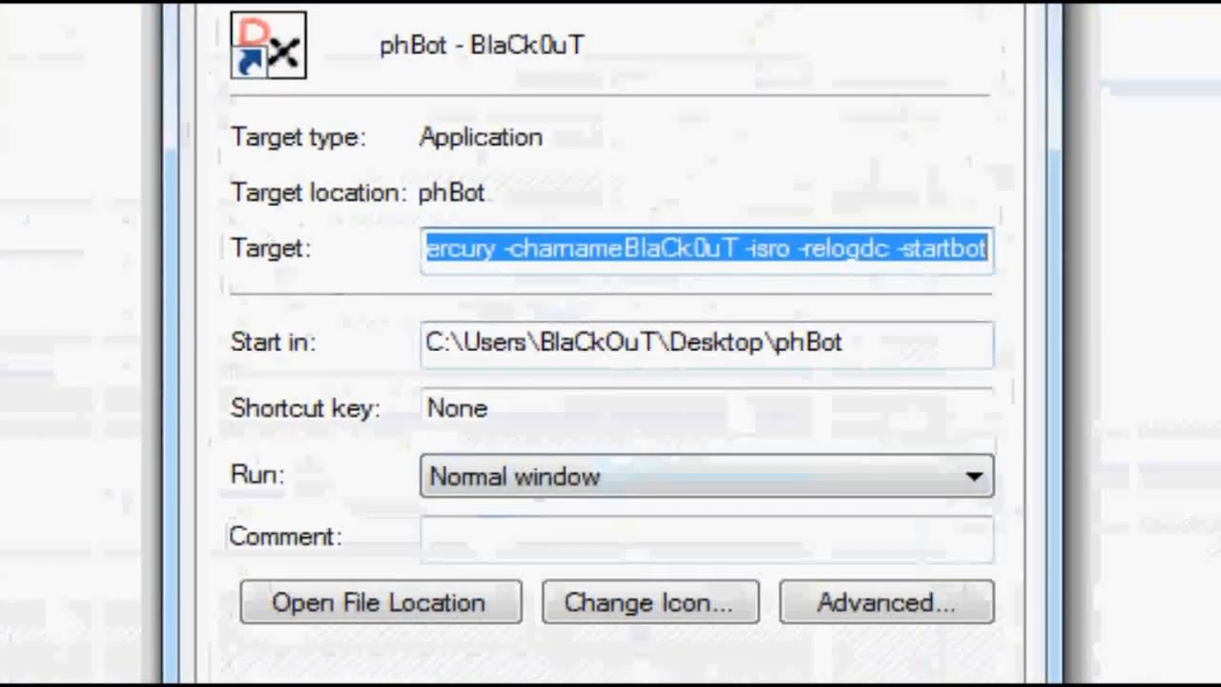
{"action": "left_click", "coordinate": [378, 601]}
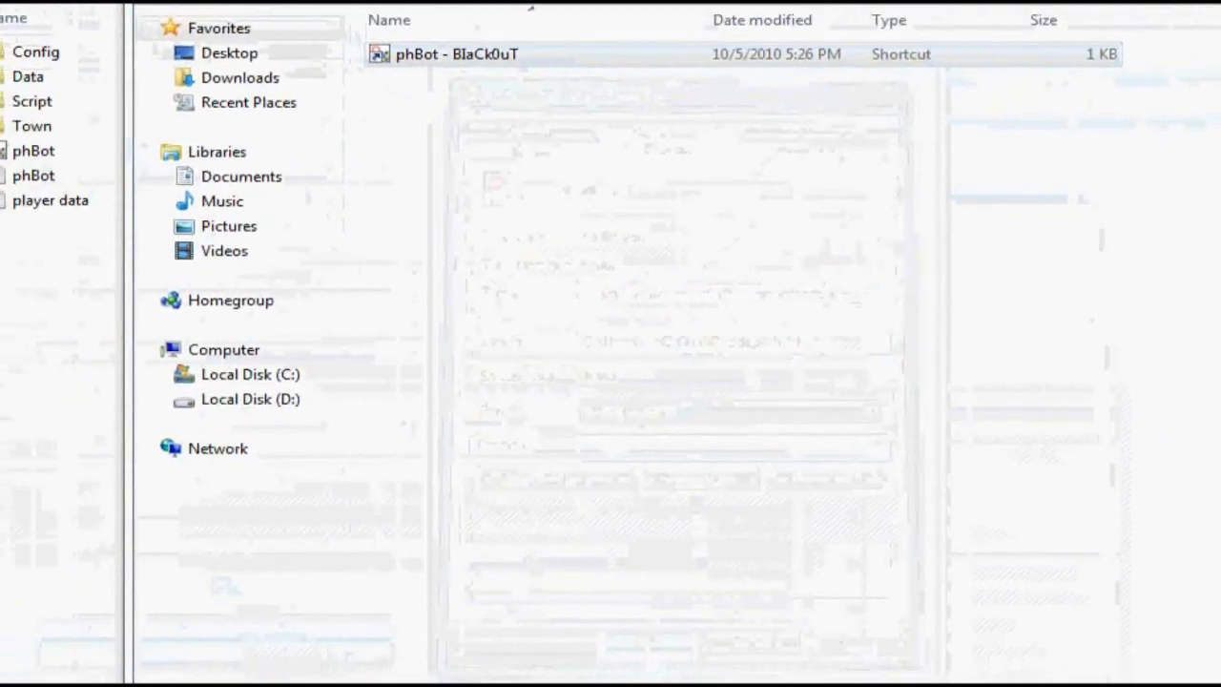
Restore the phBot Menager window and place it beside the phBot program folder
{"action": "left_click", "coordinate": [496, 89]}
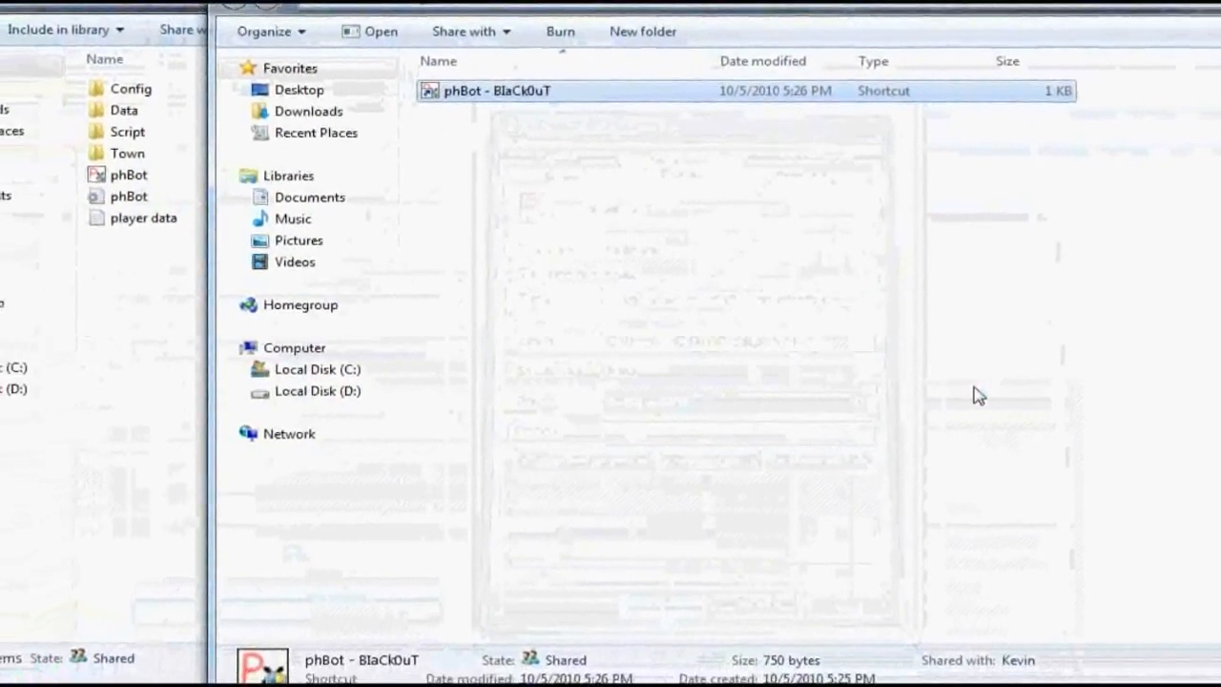
{"action": "double_click", "coordinate": [497, 89]}
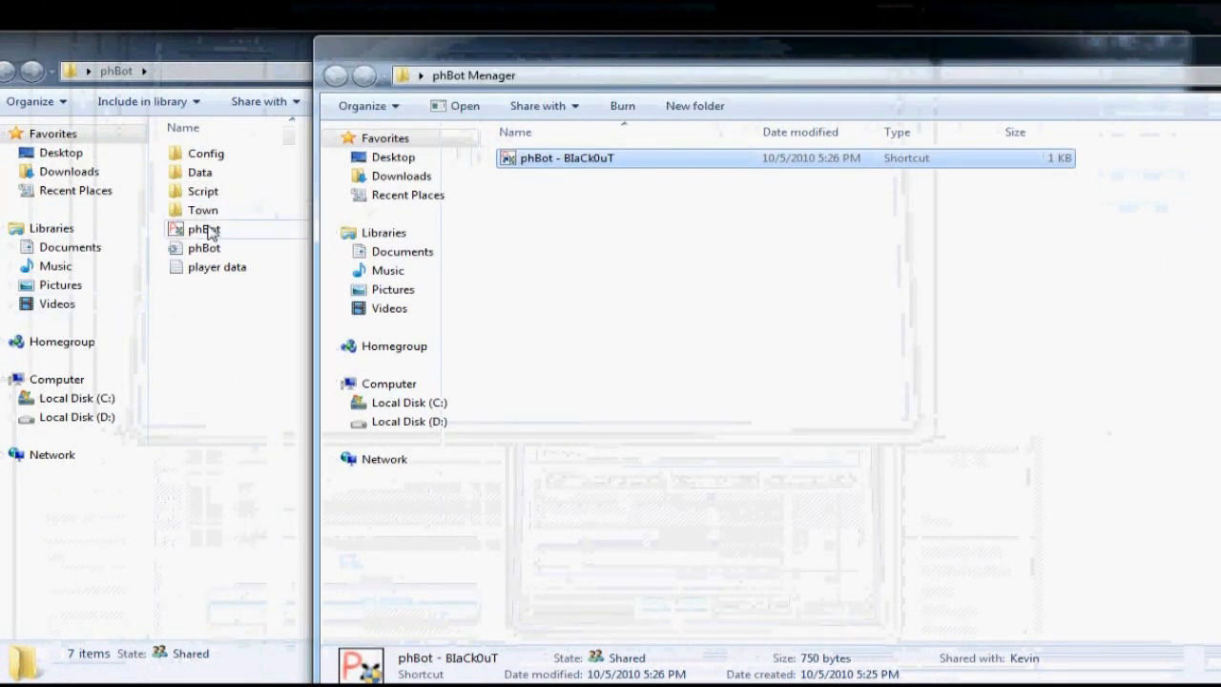
Create a second phBot.exe shortcut and rename it 'phBot - BlaCkMaRe'
{"action": "right_click", "coordinate": [202, 228]}
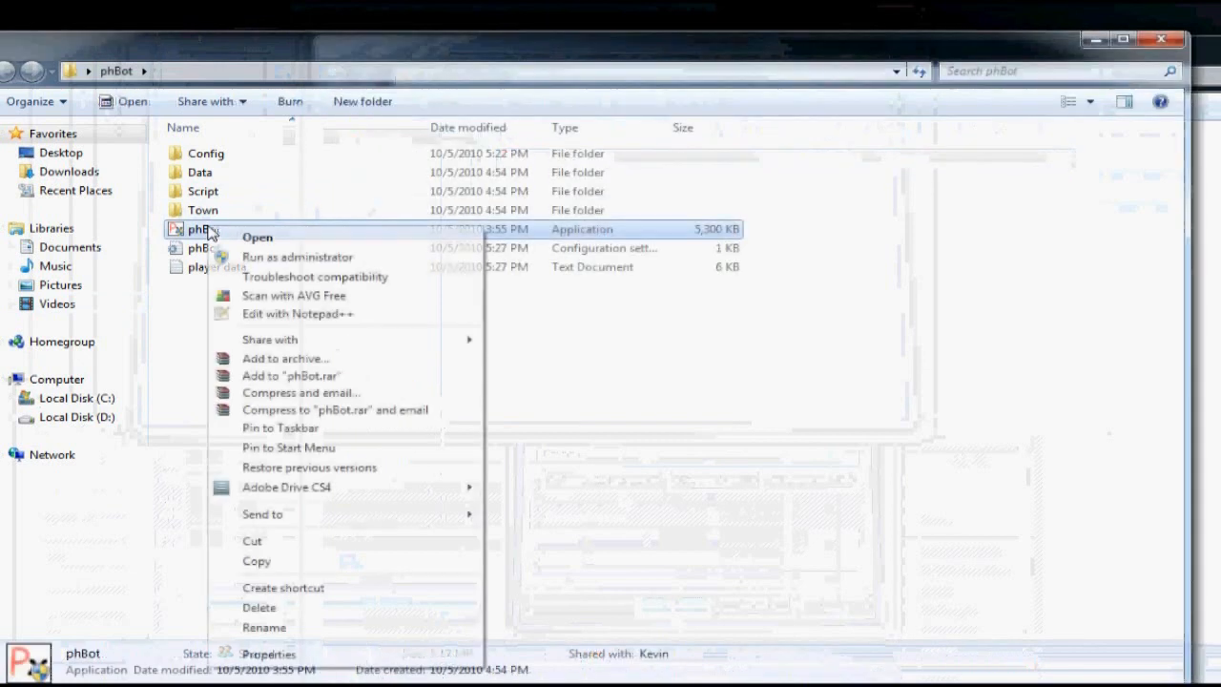
{"action": "left_click", "coordinate": [283, 587]}
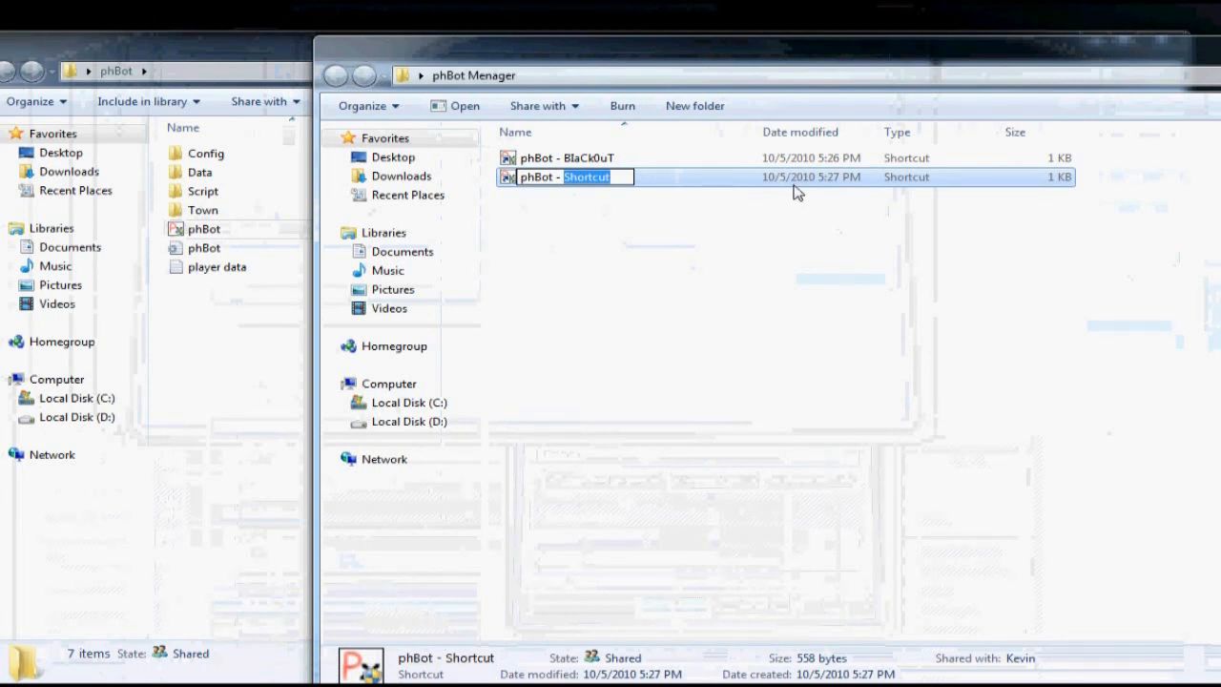
{"action": "type", "text": "BlaCkMa"}
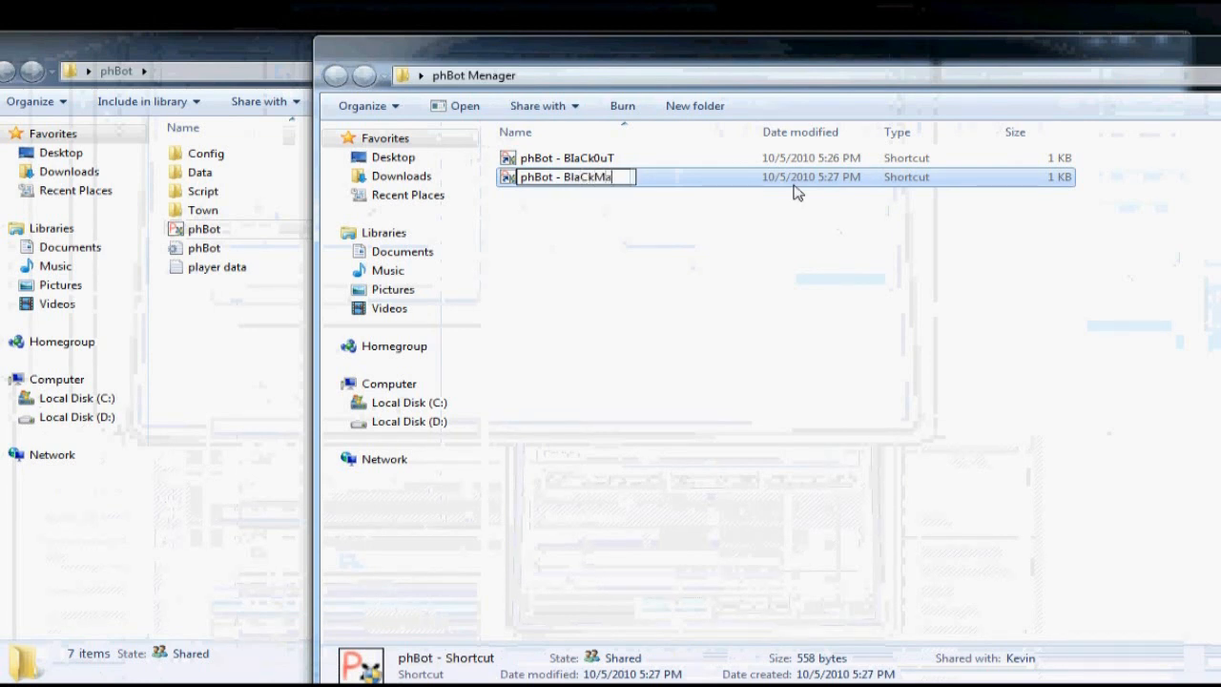
{"action": "type", "text": "Re"}
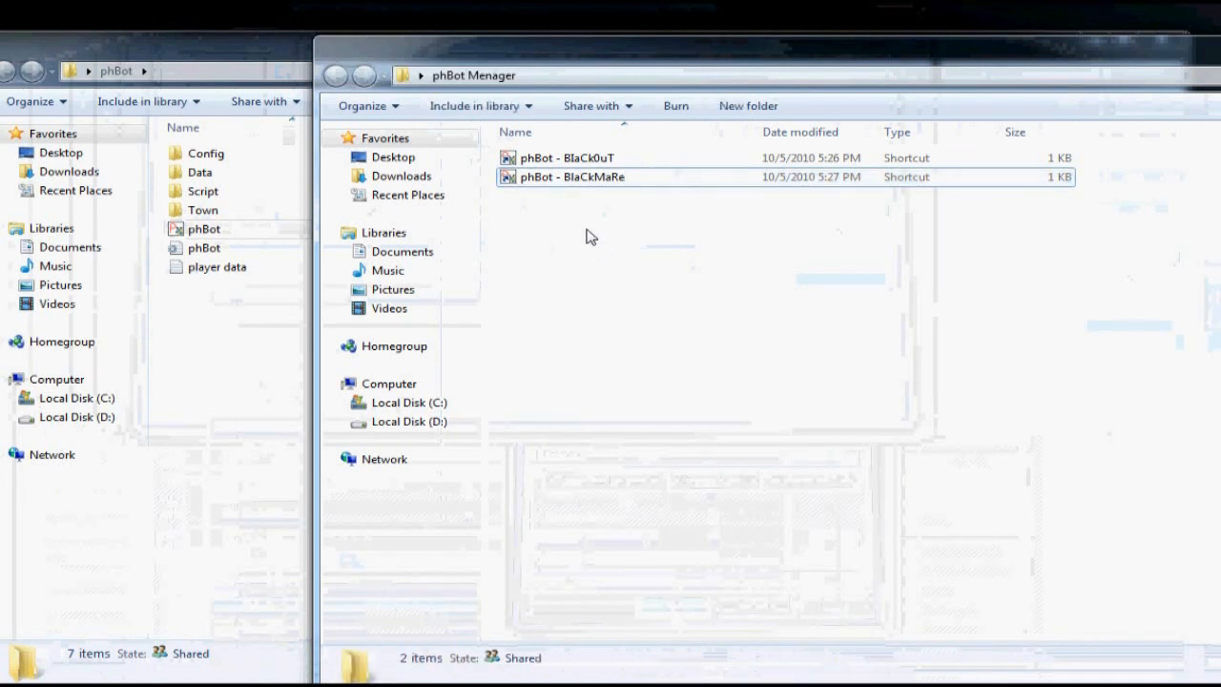
Edit the 'phBot - BlaCkMaRe' shortcut's Target in its Properties to add login arguments
{"action": "right_click", "coordinate": [570, 176]}
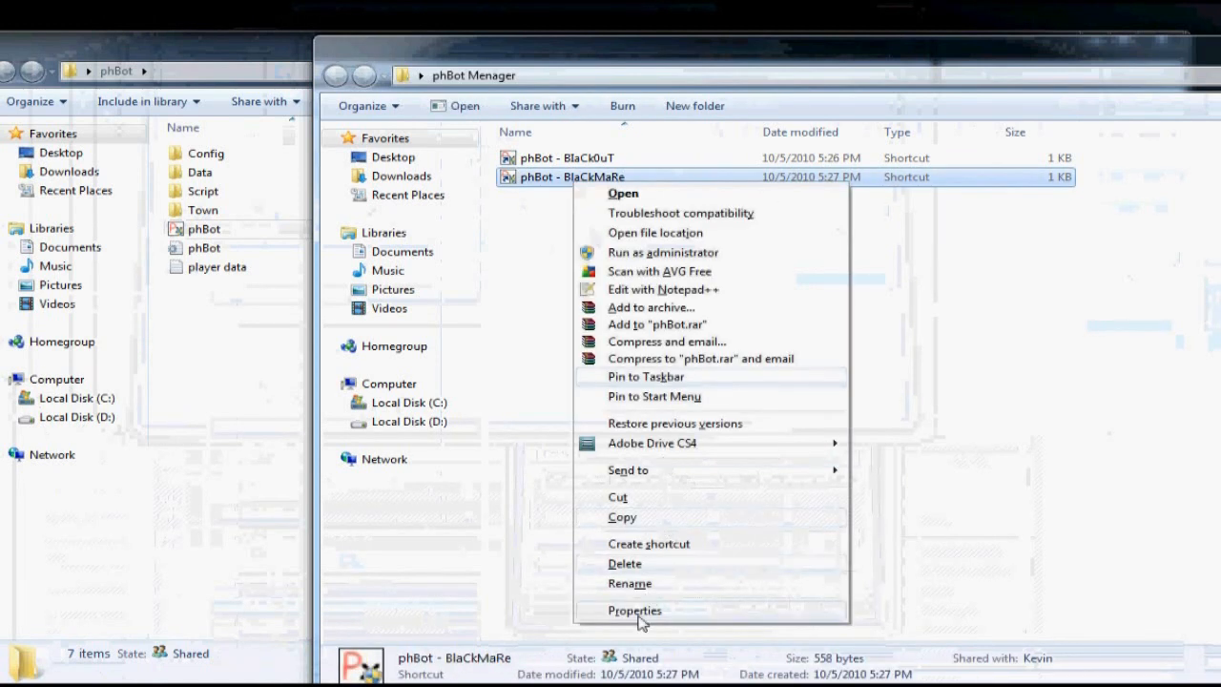
{"action": "left_click", "coordinate": [634, 611]}
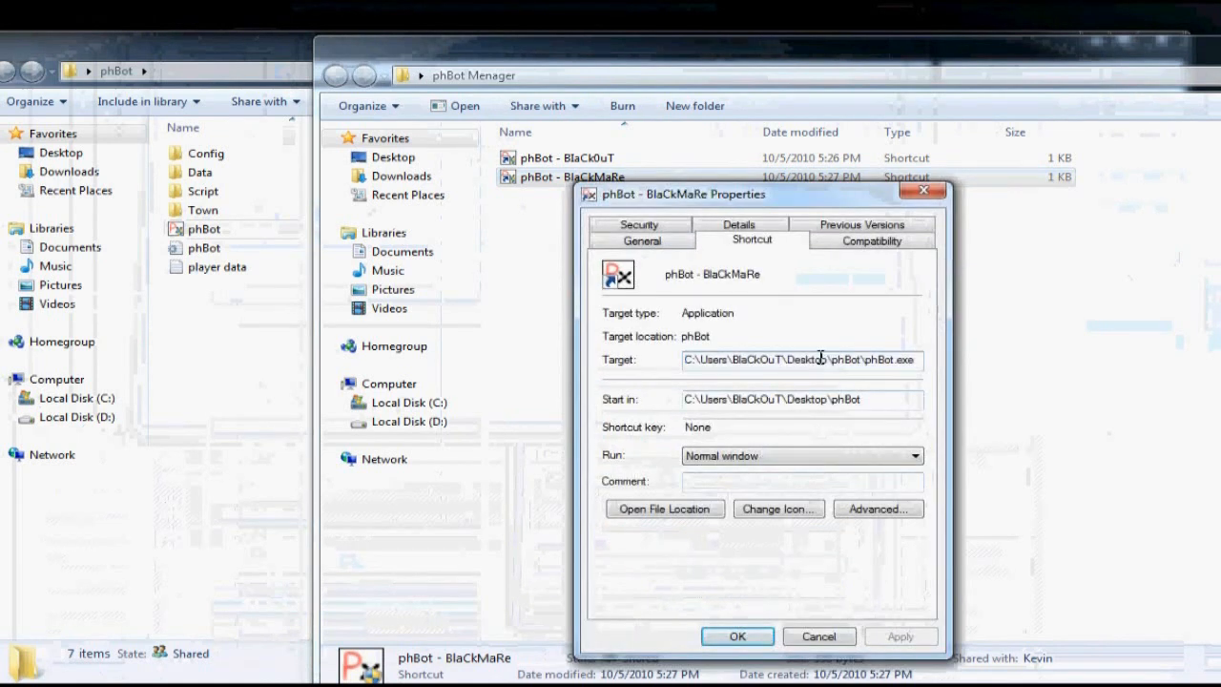
{"action": "left_click", "coordinate": [801, 361]}
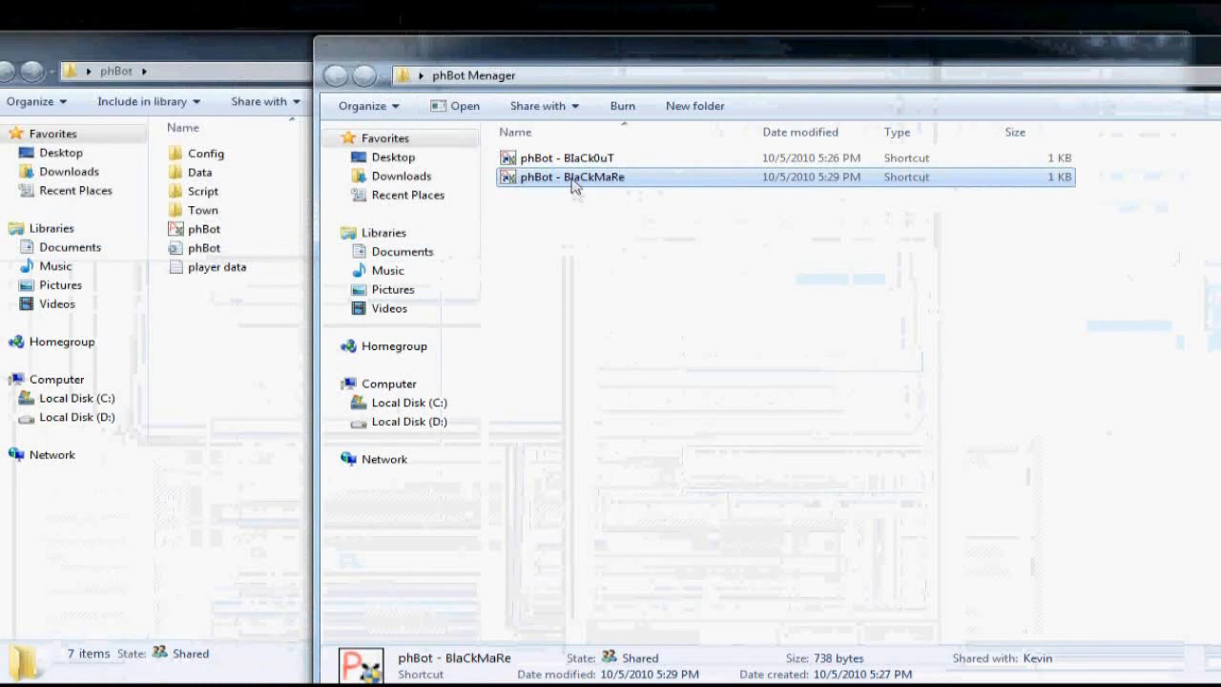
Deselect the files and reopen the BlaCkMaRe shortcut's Properties to revise its Target
{"action": "left_click", "coordinate": [592, 420]}
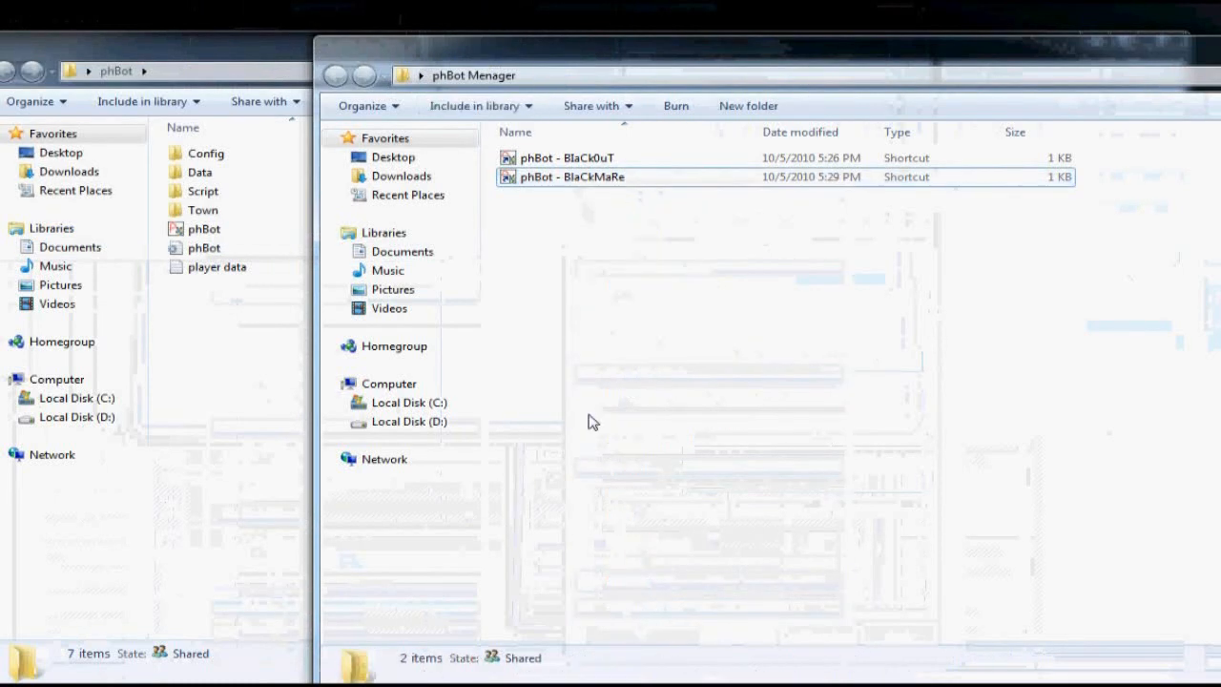
{"action": "right_click", "coordinate": [570, 176]}
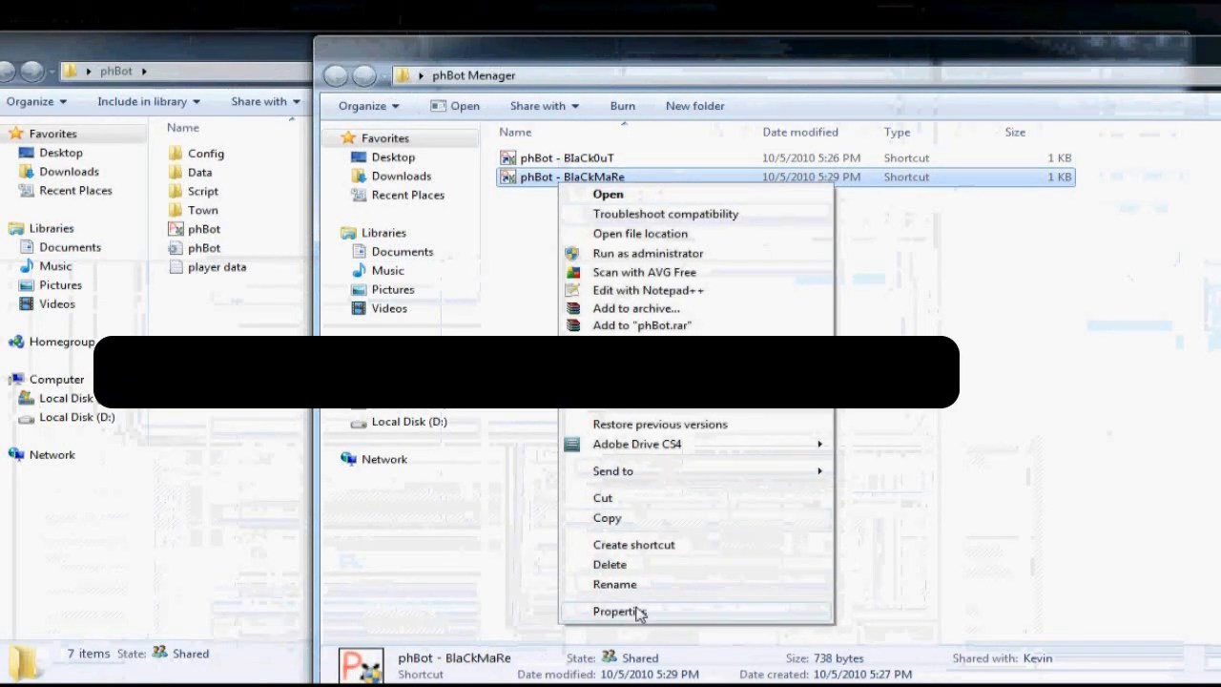
{"action": "left_click", "coordinate": [621, 610]}
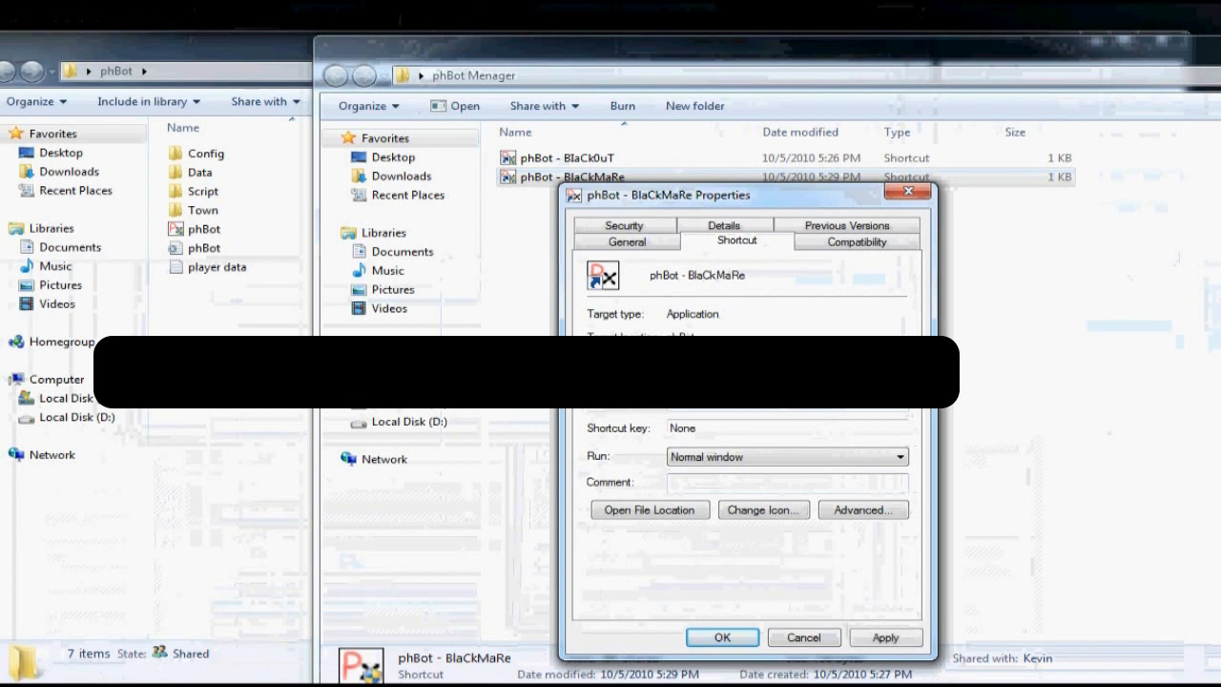
{"action": "mouse_move", "coordinate": [847, 570]}
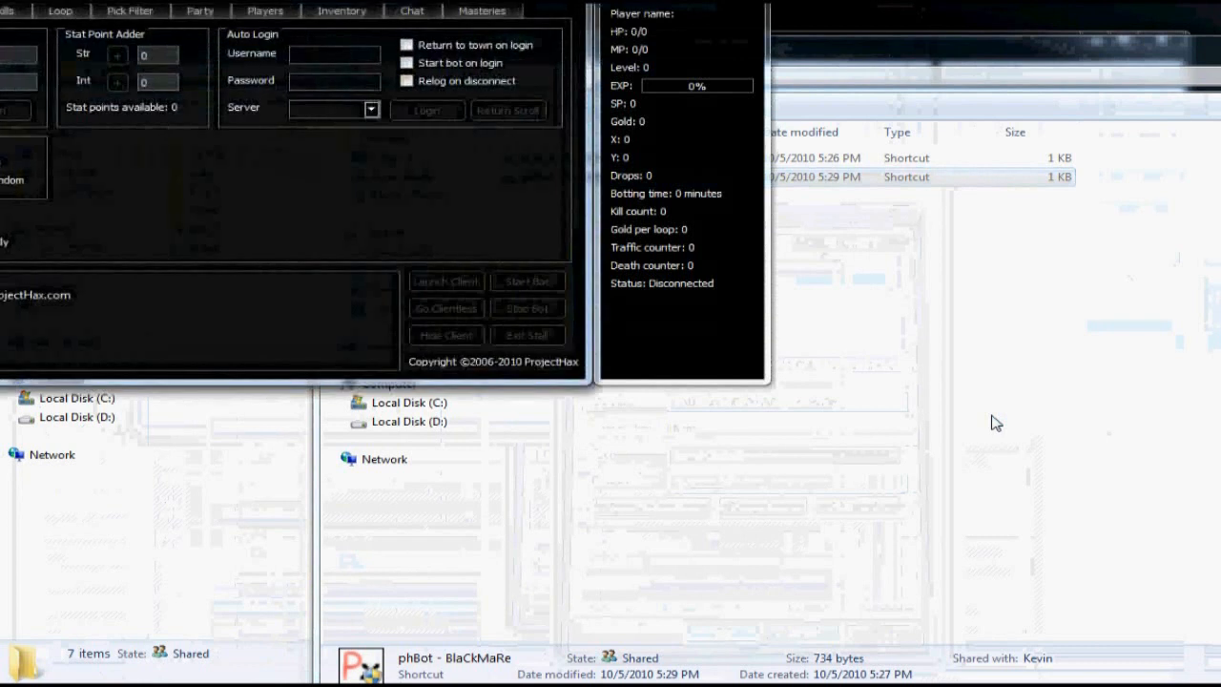
Select the first character's shortcut in the phBot Menager folder
{"action": "left_click", "coordinate": [406, 80]}
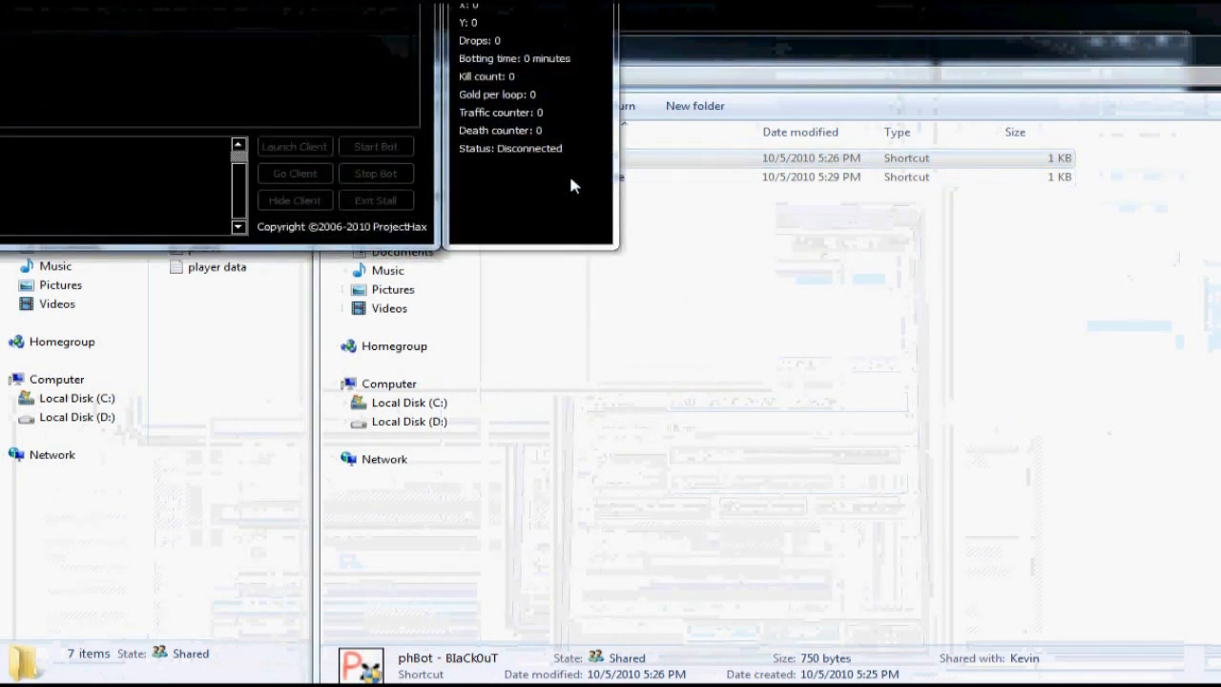
Select the second phBot shortcut and let it auto-login until Status shows Connected
{"action": "left_click", "coordinate": [293, 146]}
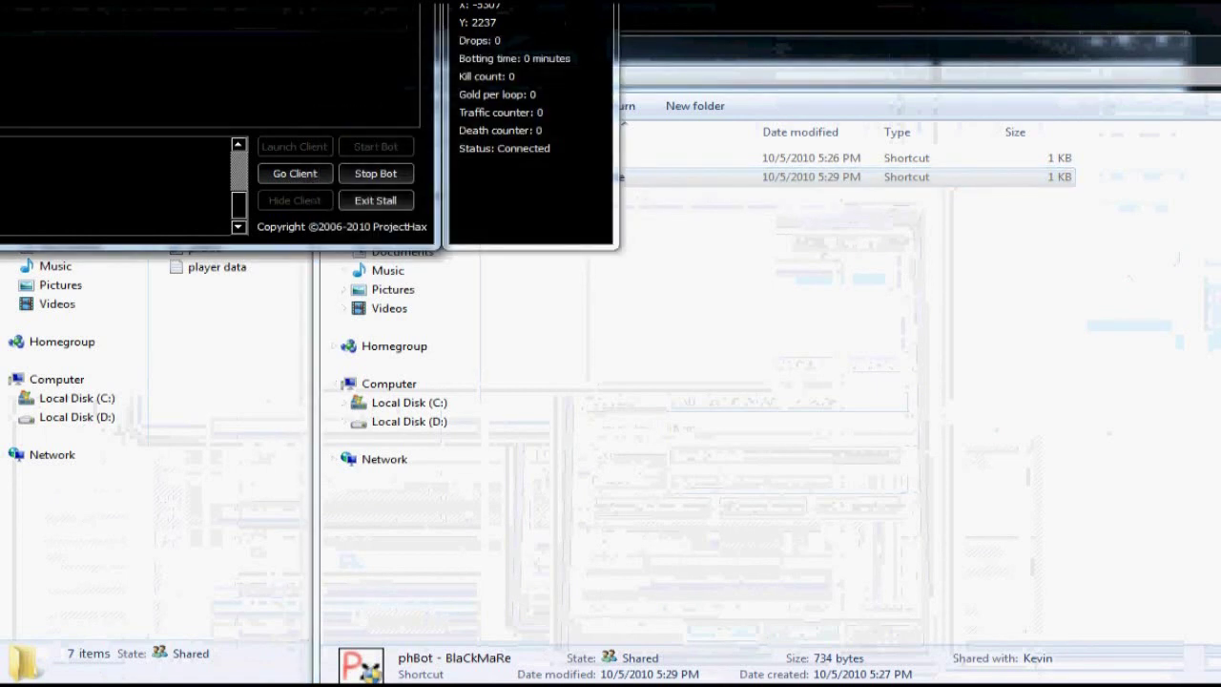